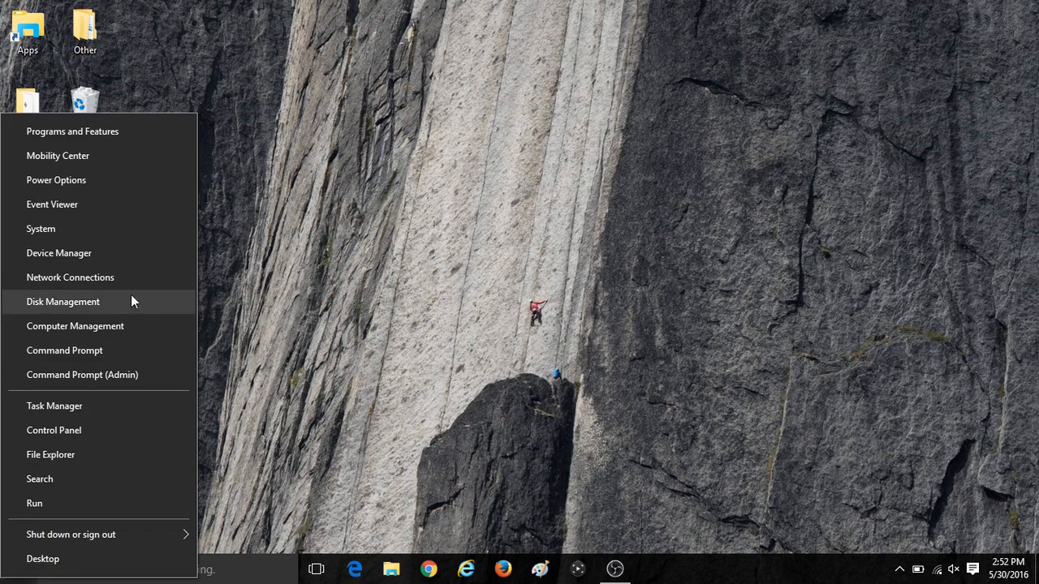
Open Control Panel from the Start quick link menu.
left_click(53, 430)
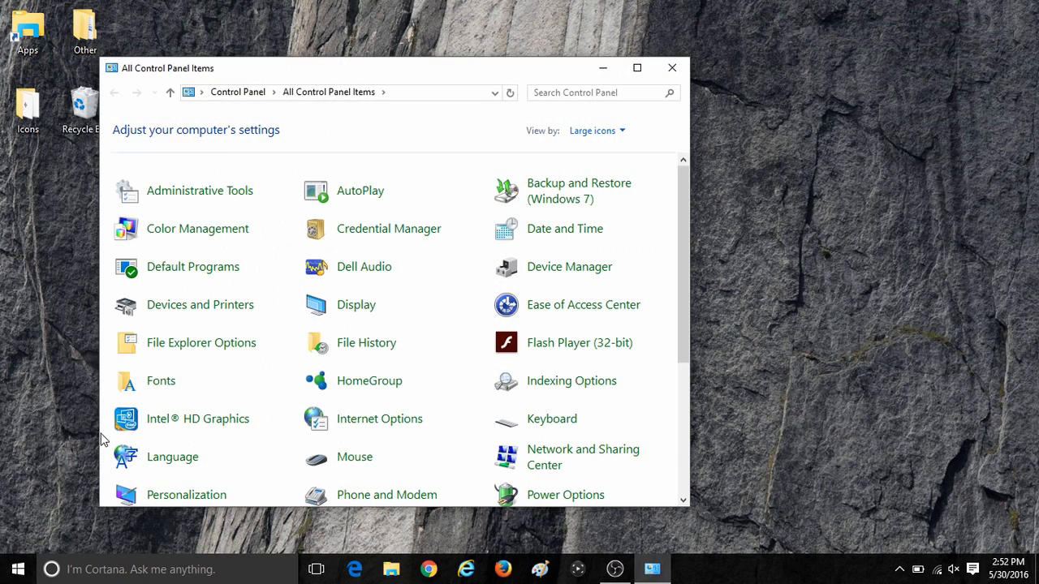
mouse_move(200, 305)
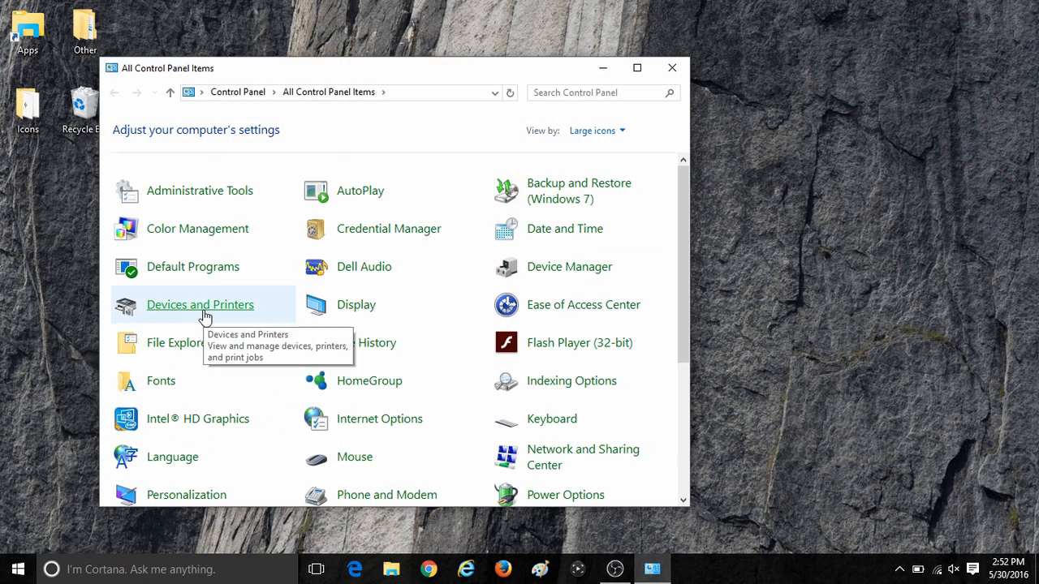
Check Microsoft Print to PDF as default printer in Devices and Printers, then close it.
left_click(200, 304)
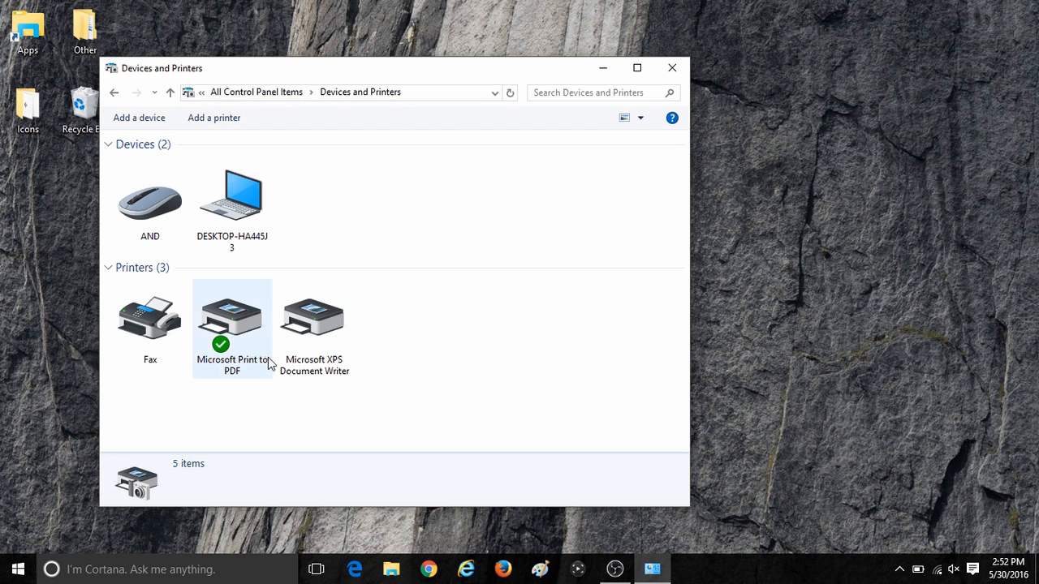
left_click(232, 325)
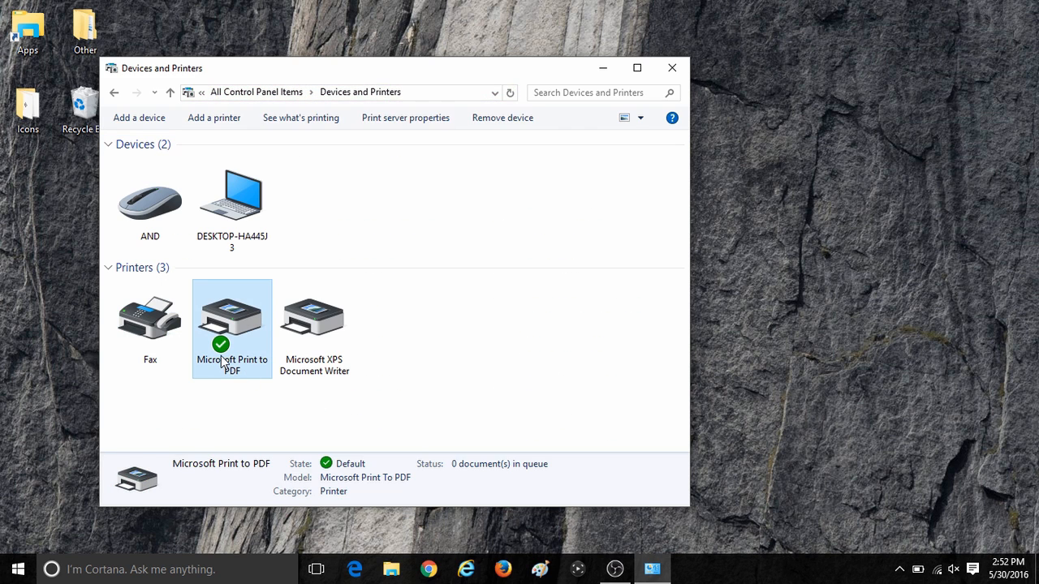
mouse_move(241, 382)
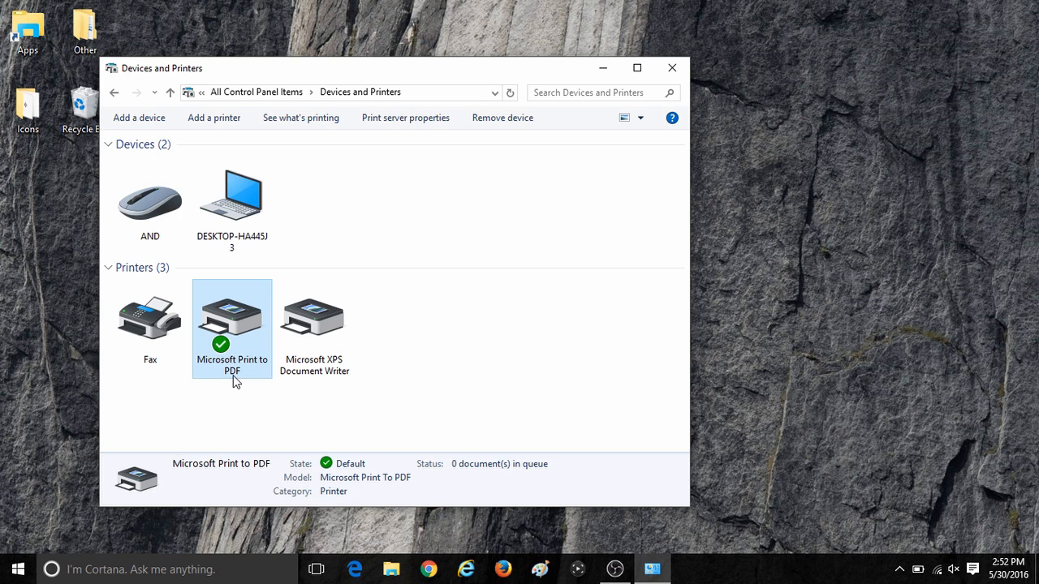
left_click(671, 67)
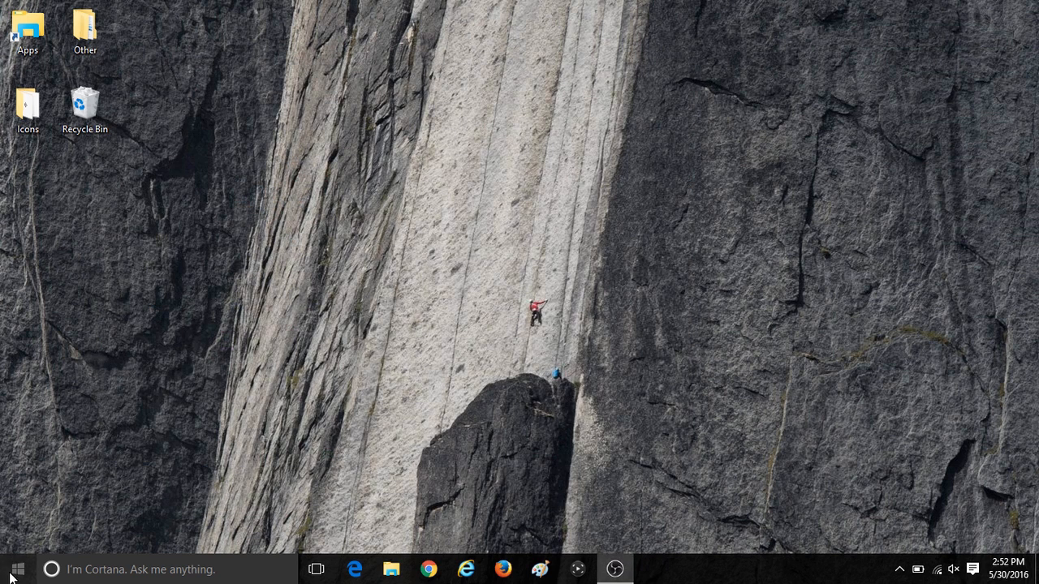
Open Windows Features from Programs and Features and untick Microsoft Print to PDF.
right_click(16, 569)
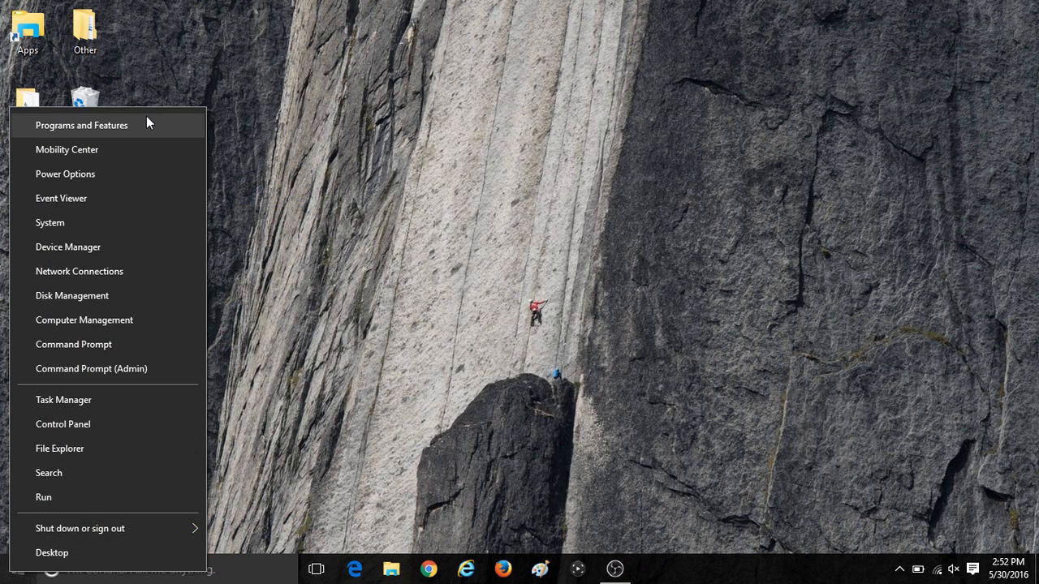
left_click(81, 124)
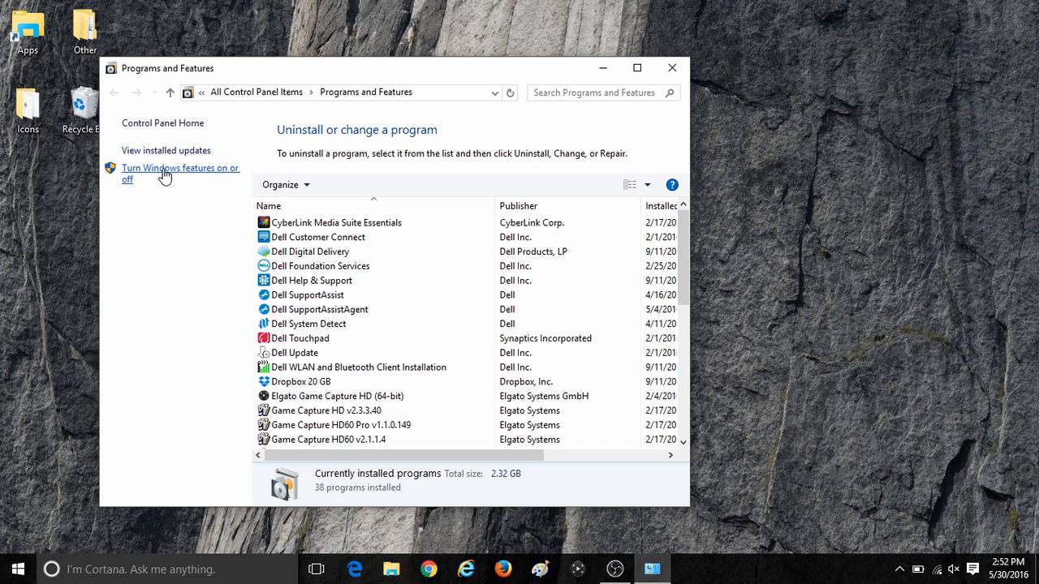
left_click(179, 173)
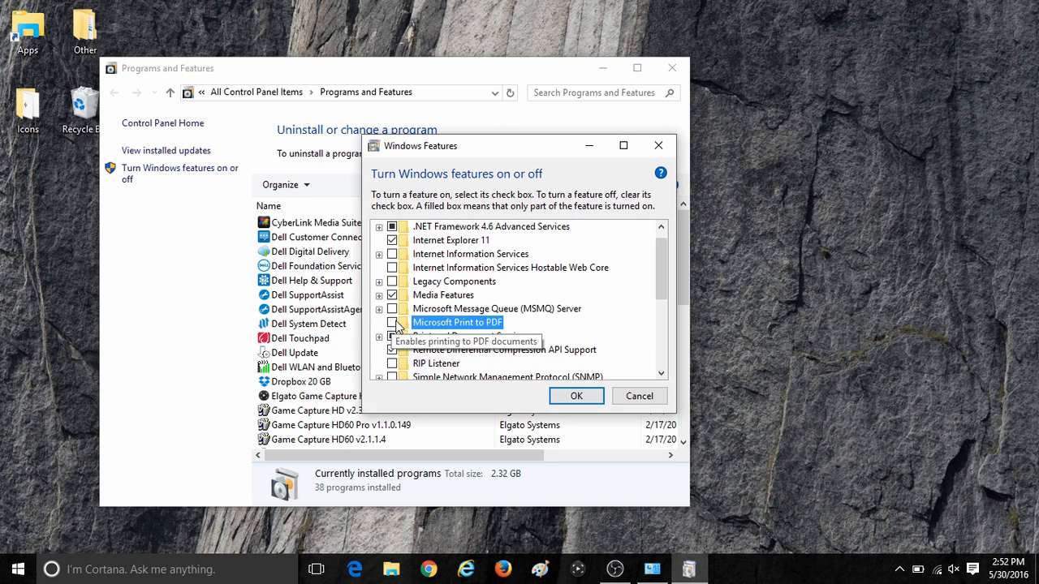
Apply the Microsoft Print to PDF removal and dismiss the completion notice.
left_click(576, 396)
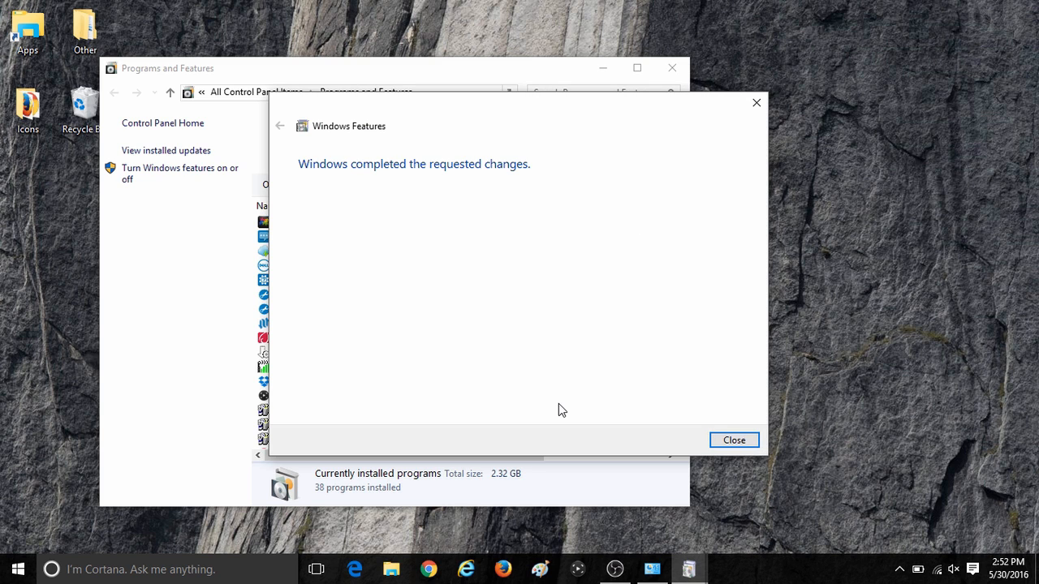
left_click(733, 439)
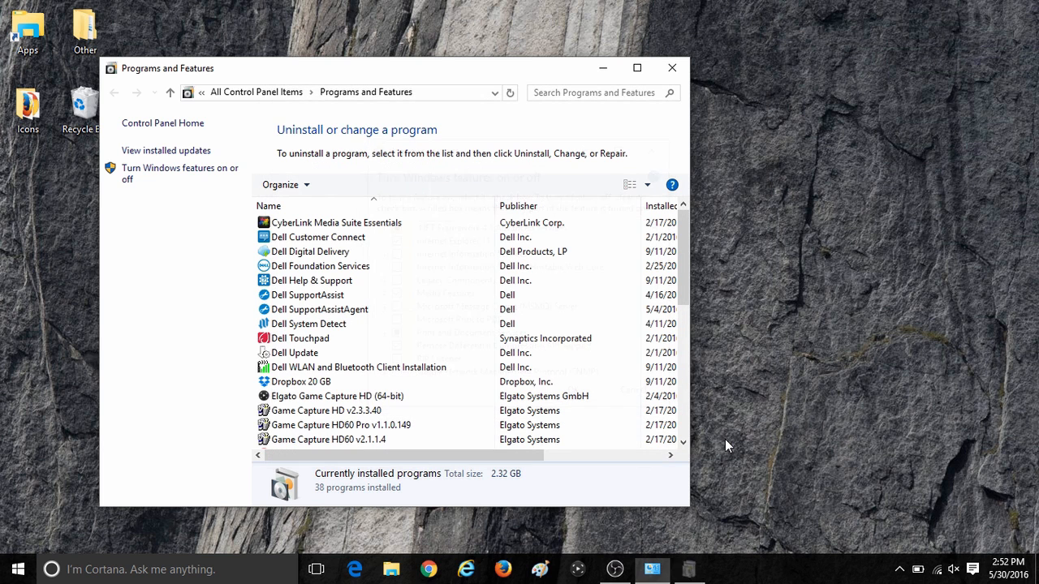
Close Programs and Features and start loading Devices and Printers.
left_click(175, 173)
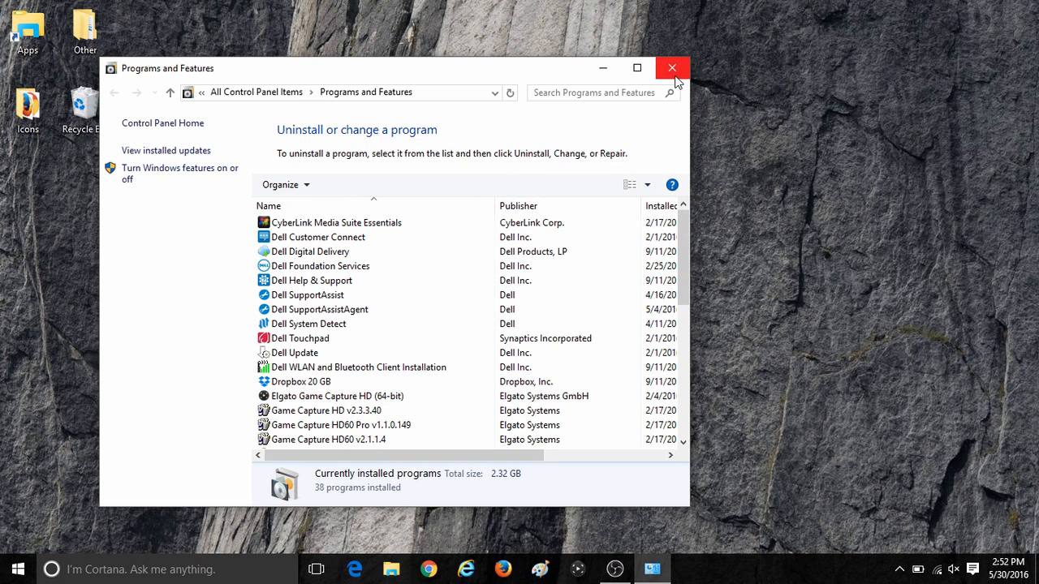
left_click(671, 67)
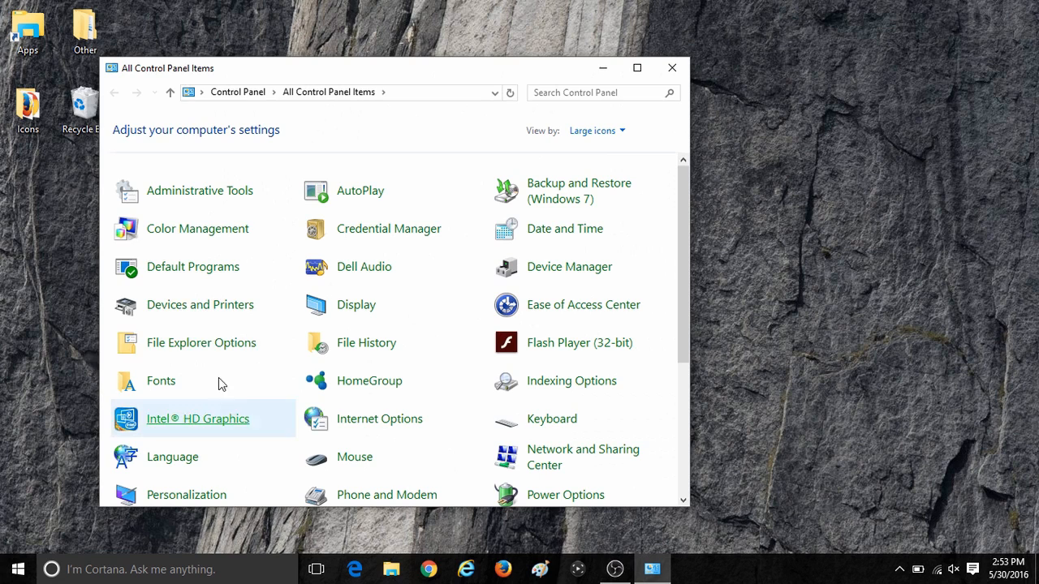
left_click(199, 304)
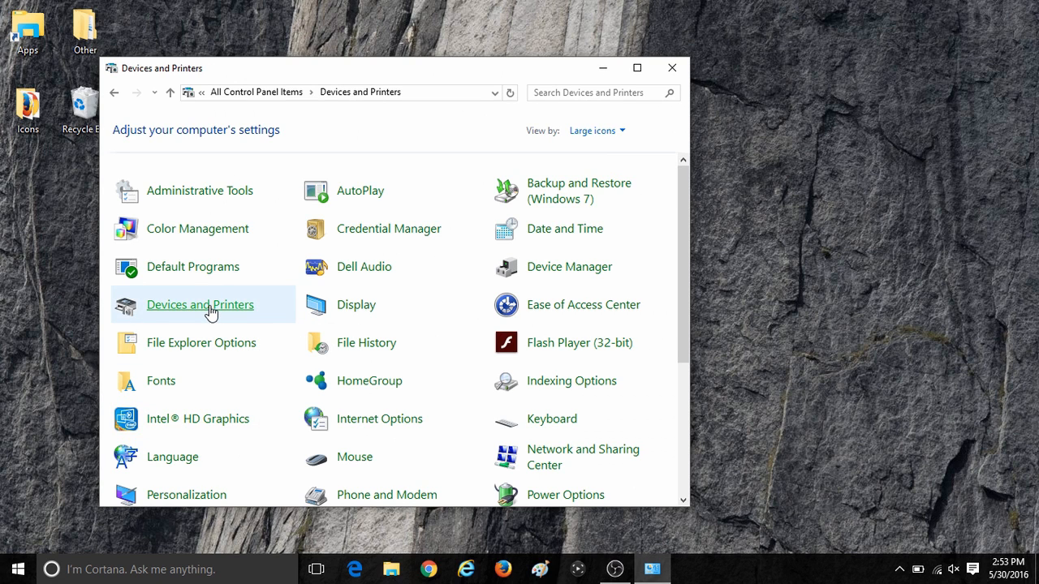
Confirm only Fax and Microsoft XPS Document Writer remain under Printers.
left_click(199, 305)
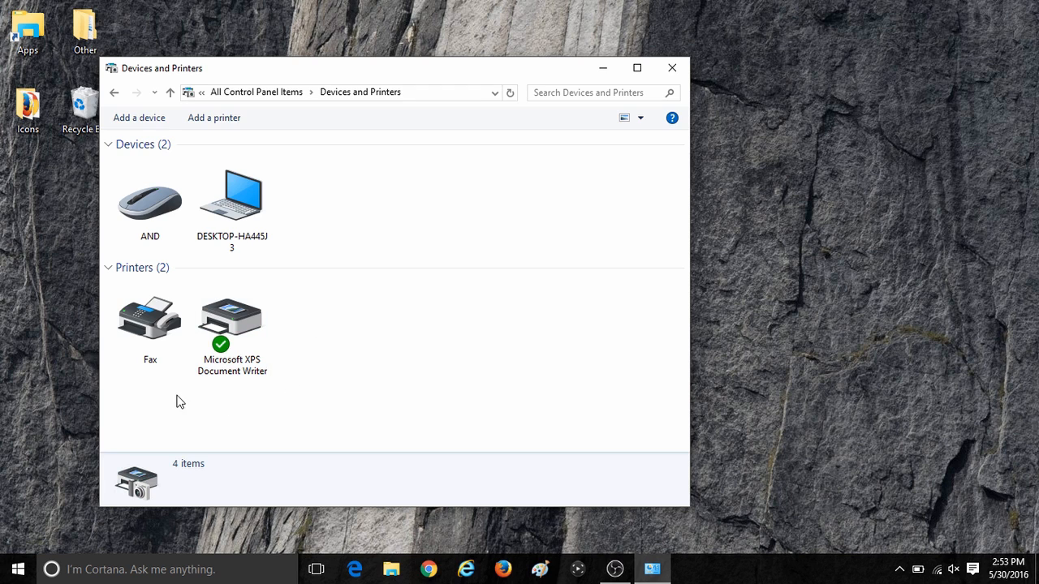
mouse_move(226, 394)
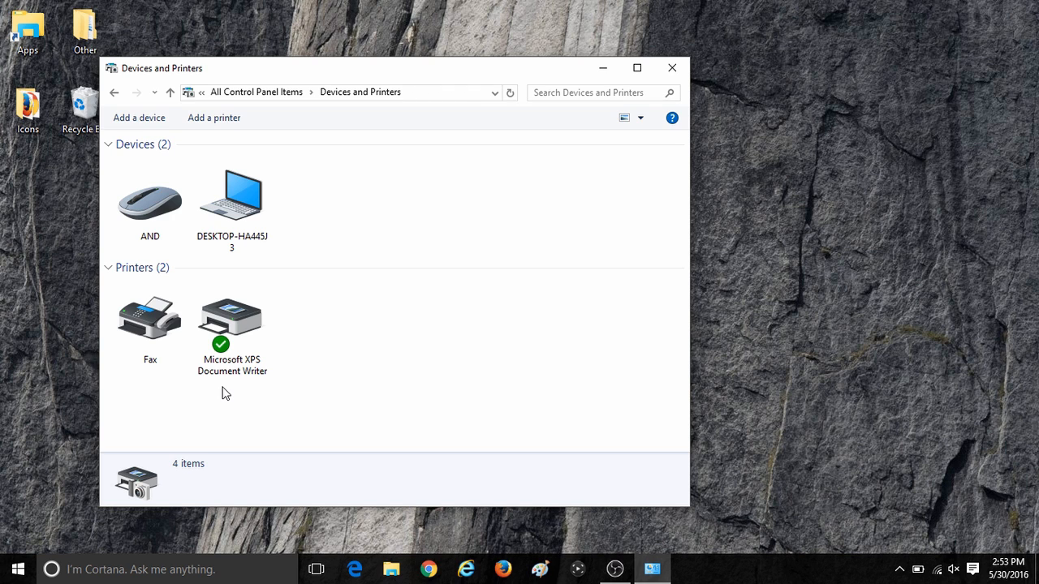
mouse_move(609, 209)
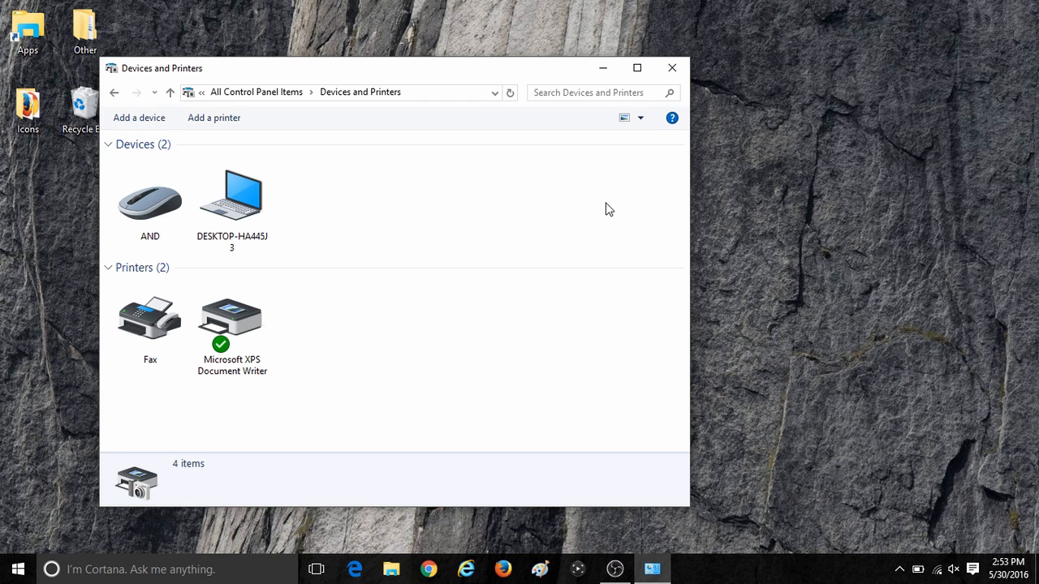